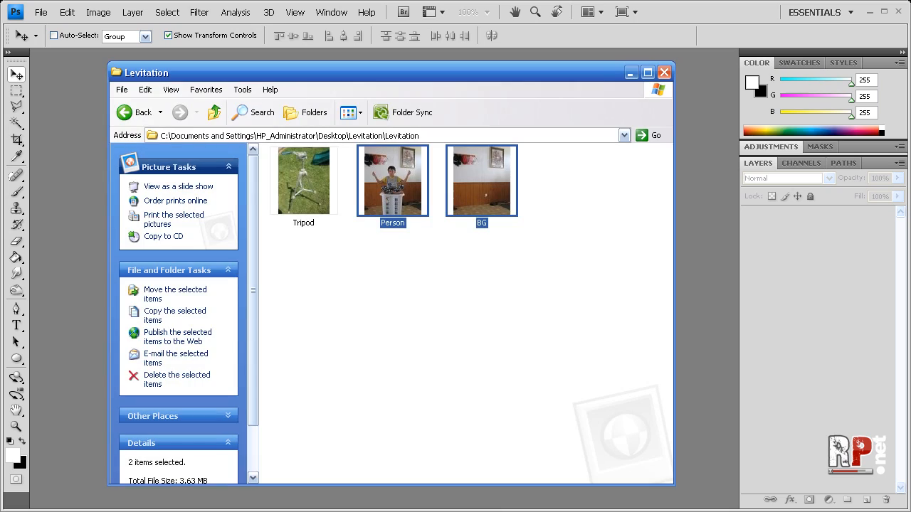
# - Preview the Tripod, BG and Person photos in turn in the picture viewer, closing each
pyautogui.doubleClick(303, 180)
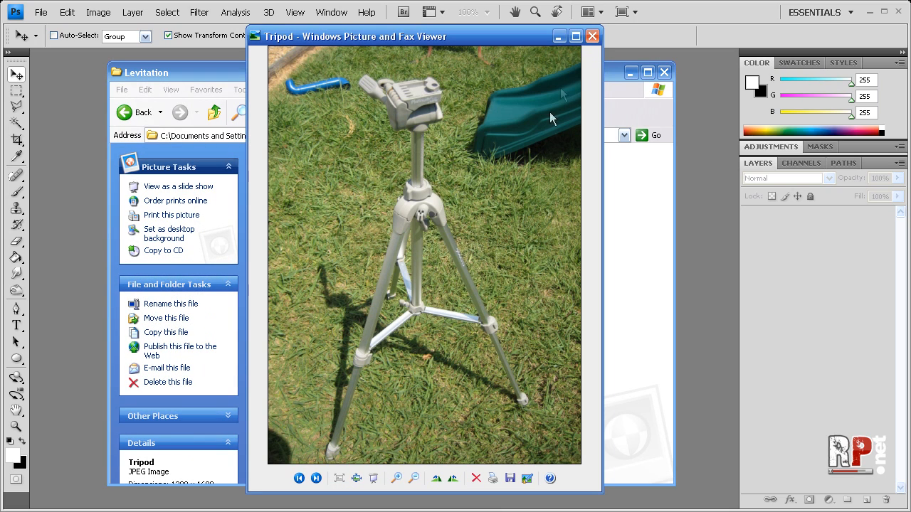
pyautogui.click(592, 35)
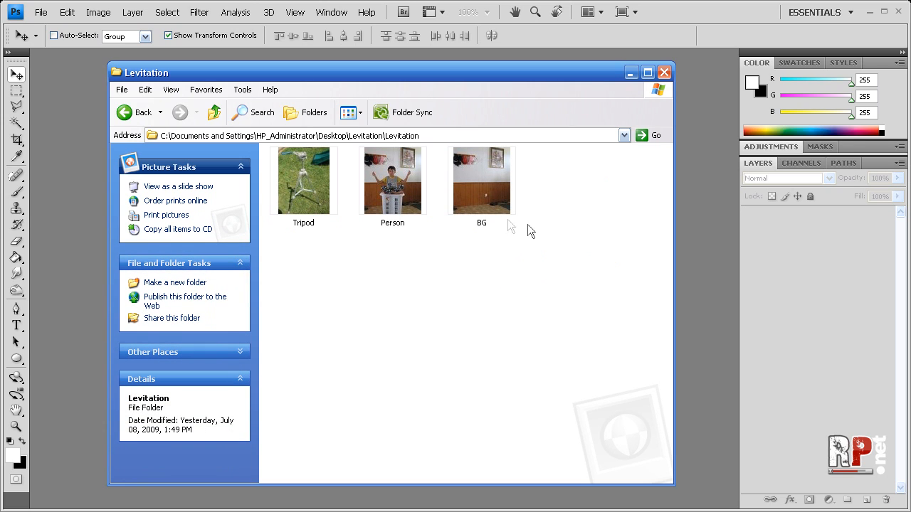
pyautogui.moveTo(518, 219)
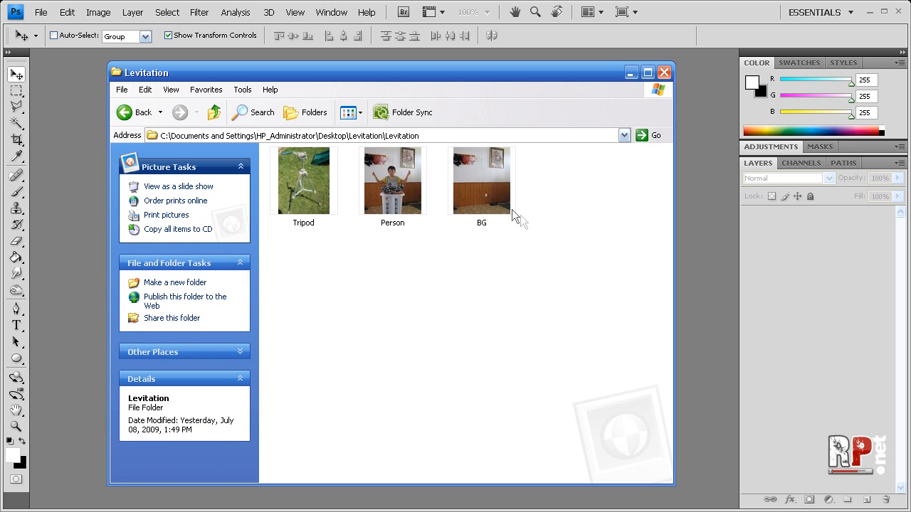
pyautogui.doubleClick(481, 179)
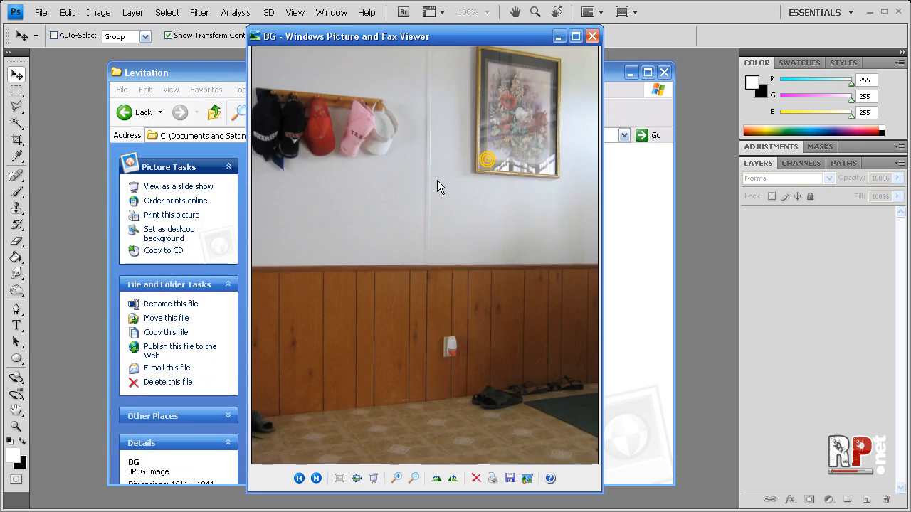
pyautogui.click(592, 37)
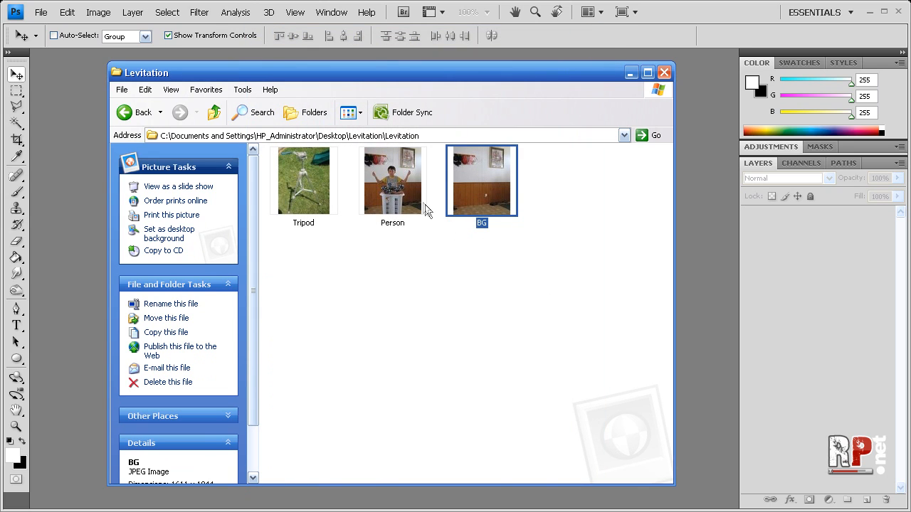
pyautogui.doubleClick(393, 180)
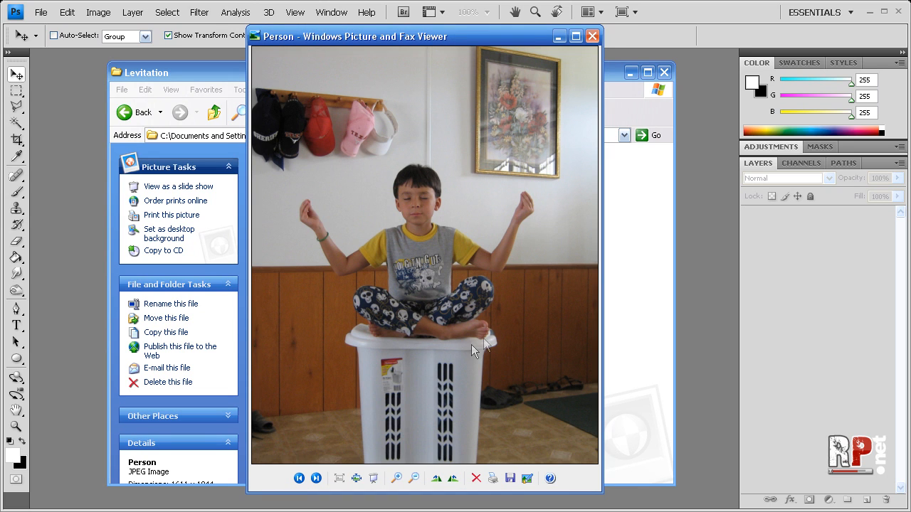
pyautogui.moveTo(404, 329)
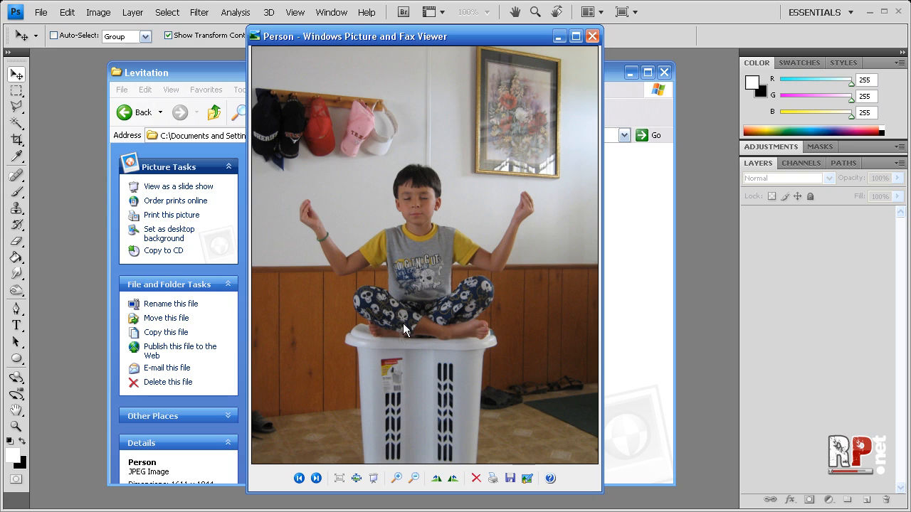
pyautogui.moveTo(421, 430)
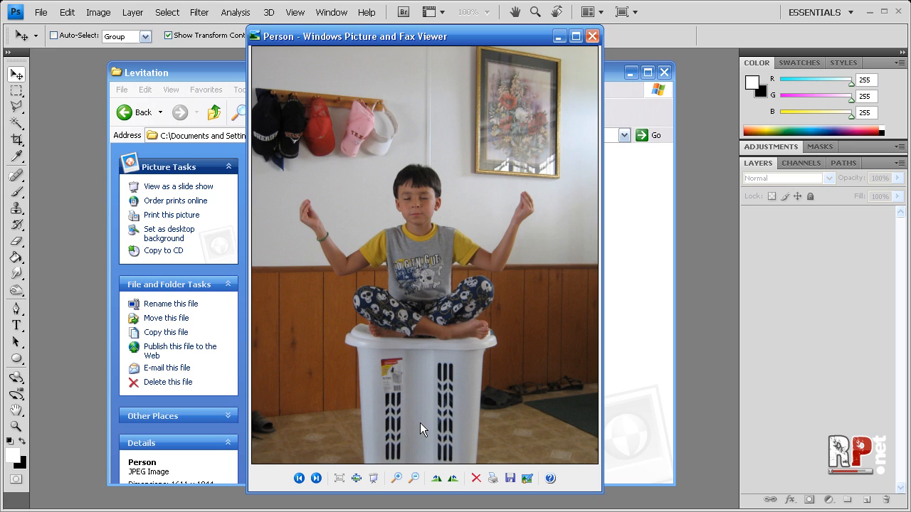
pyautogui.moveTo(444, 370)
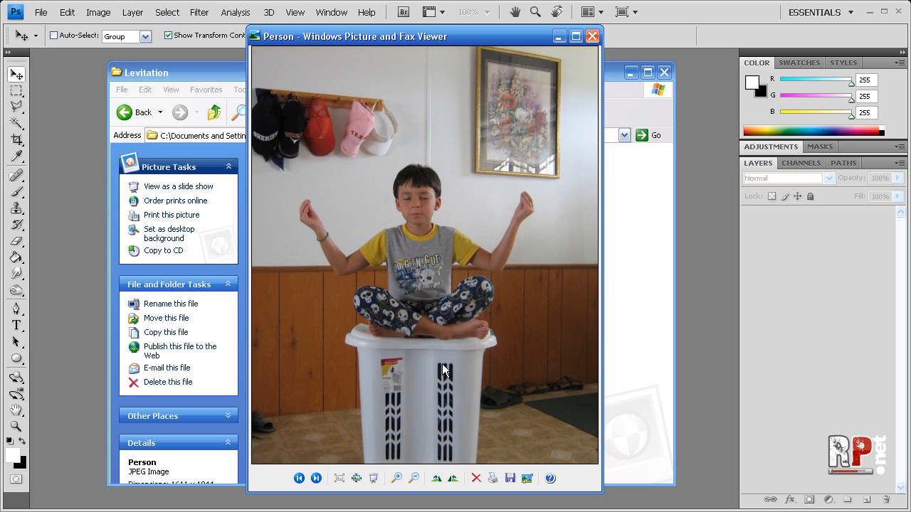
pyautogui.moveTo(400, 339)
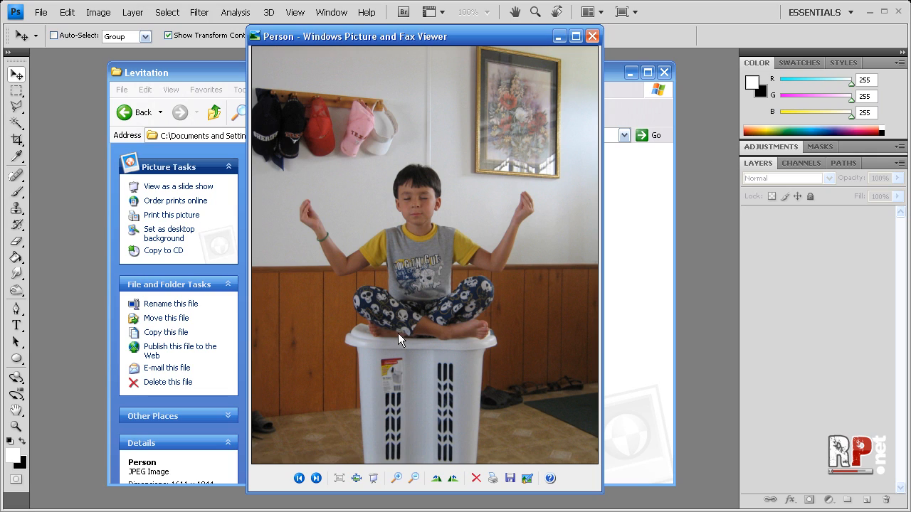
pyautogui.moveTo(458, 277)
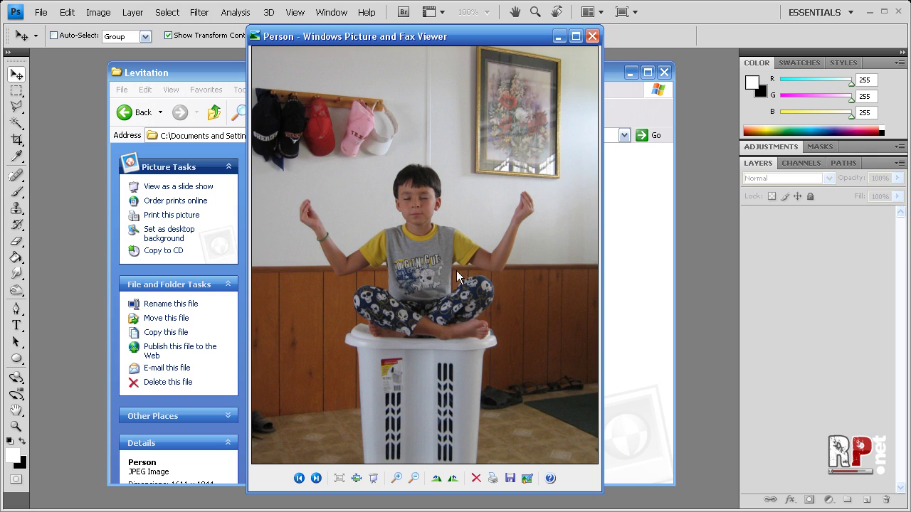
pyautogui.moveTo(515, 324)
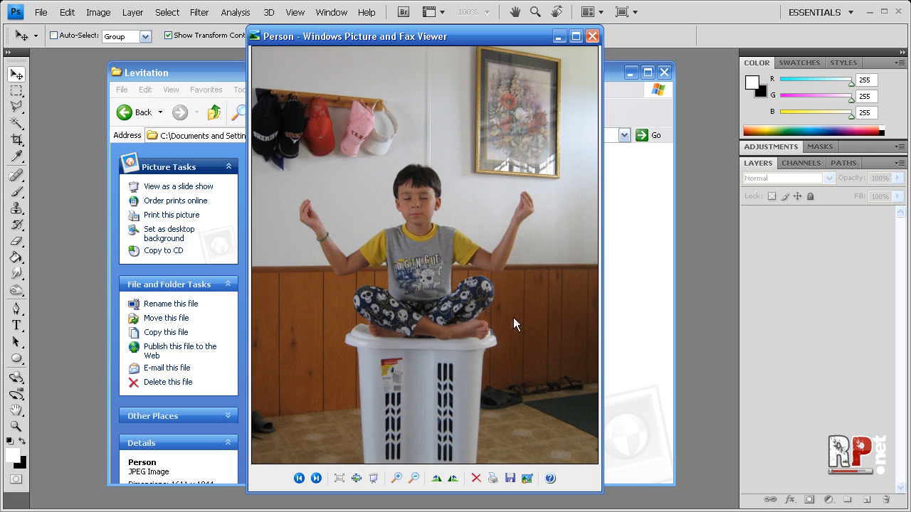
pyautogui.moveTo(448, 311)
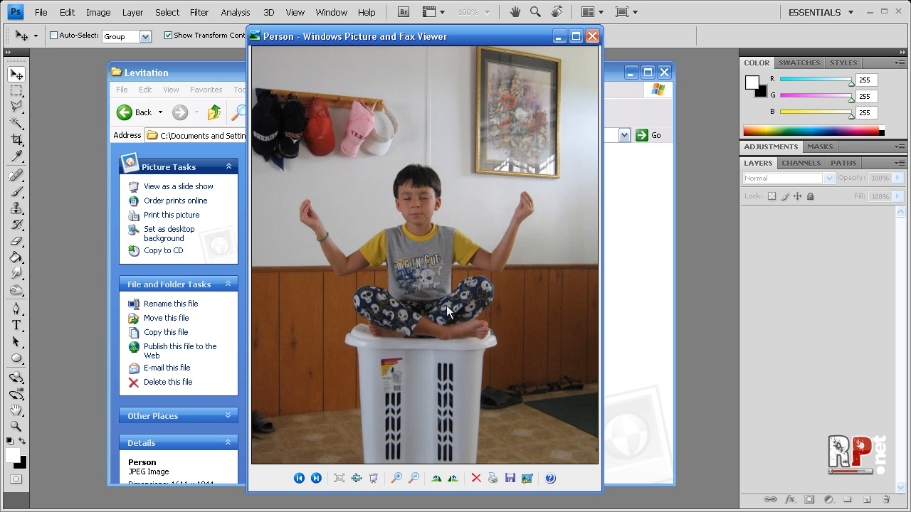
pyautogui.moveTo(491, 310)
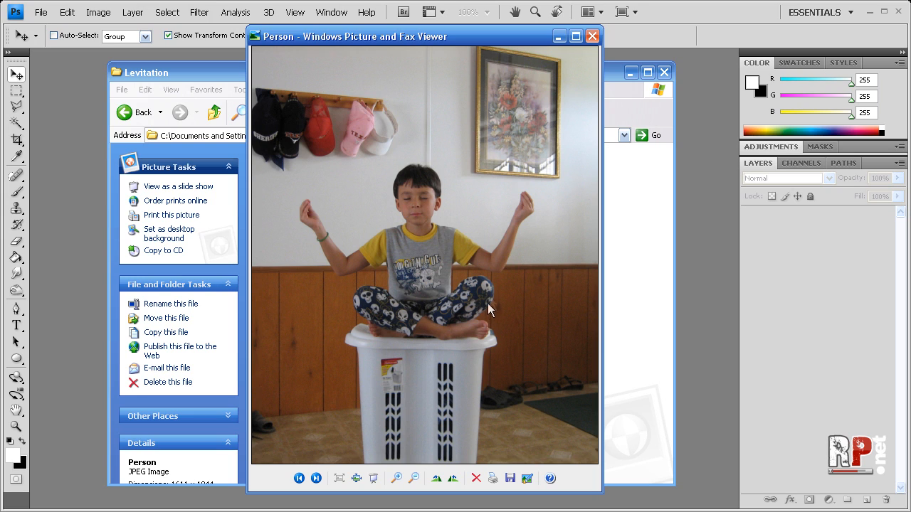
pyautogui.click(592, 36)
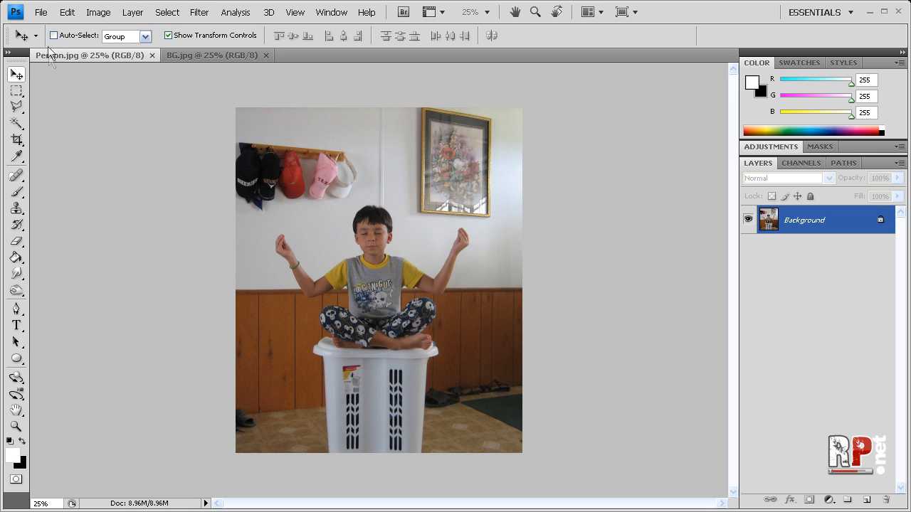
pyautogui.moveTo(395, 259)
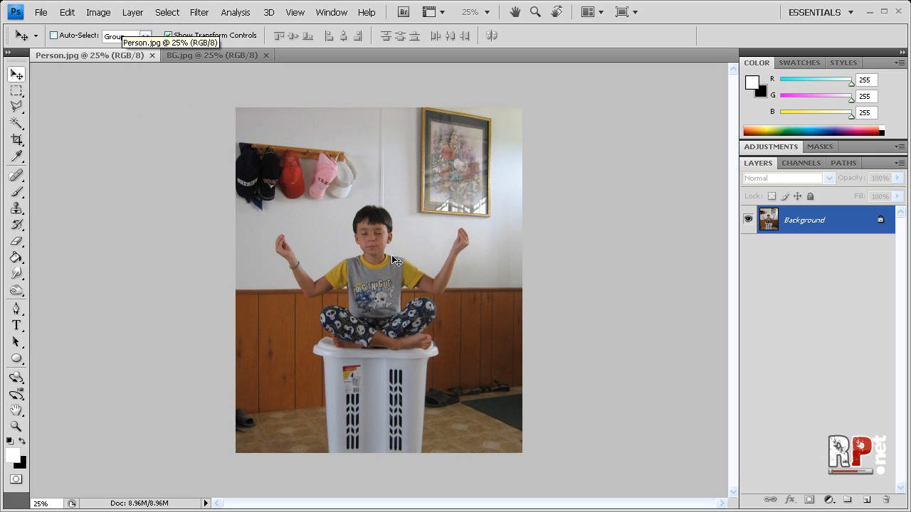
pyautogui.moveTo(17, 77)
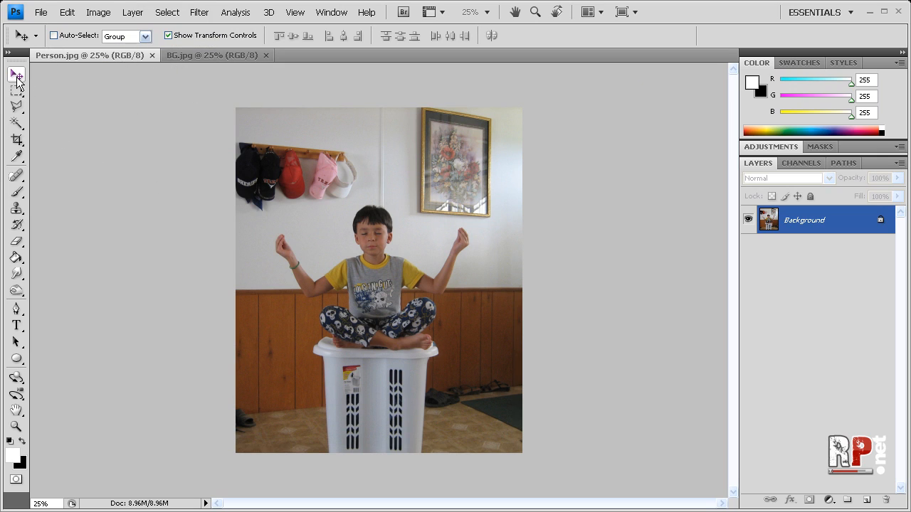
pyautogui.moveTo(363, 293)
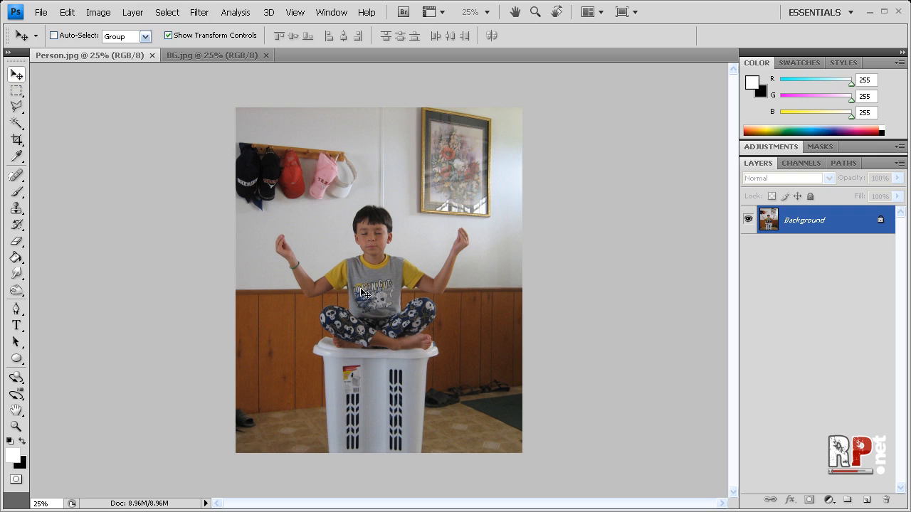
pyautogui.moveTo(228, 71)
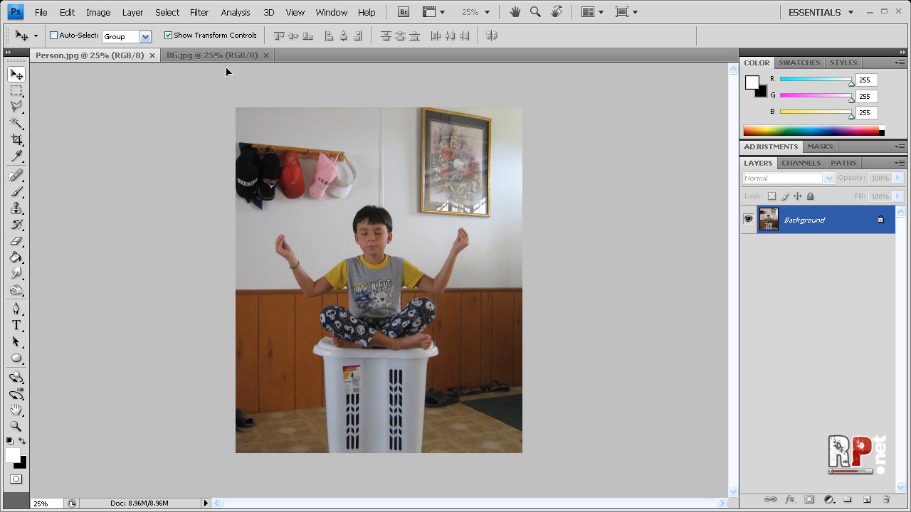
# - Drag the Person photo into the BG document as Layer 1 and begin renaming it
pyautogui.click(213, 54)
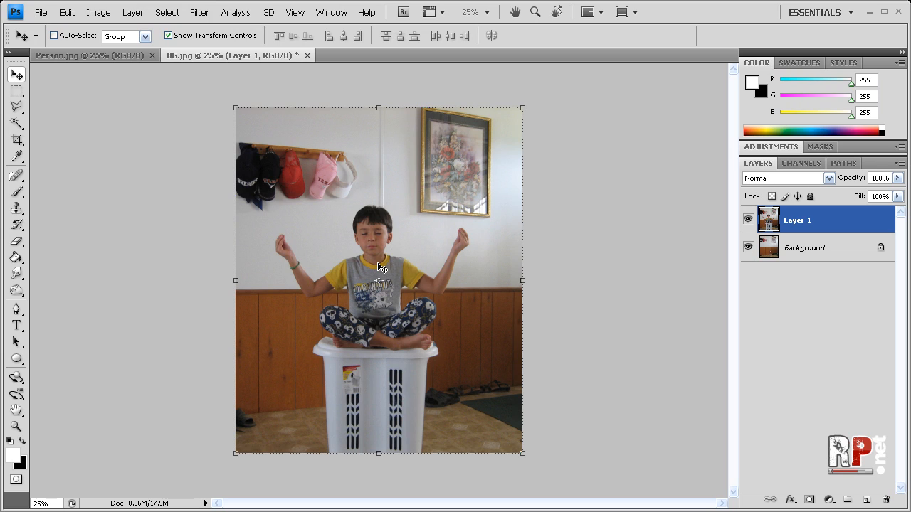
pyautogui.click(820, 335)
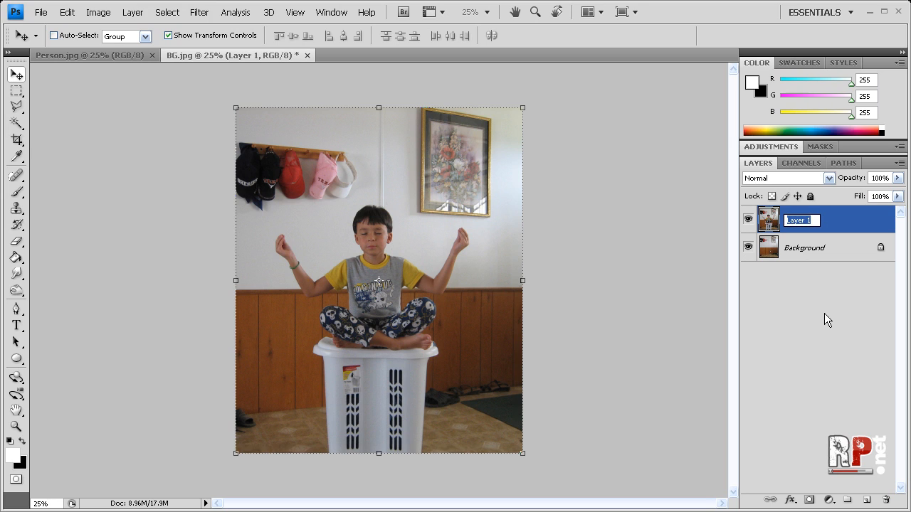
# - Name the top layer Person, convert the Background to layer BG, and select Person
pyautogui.write('Person')
pyautogui.write('BG')
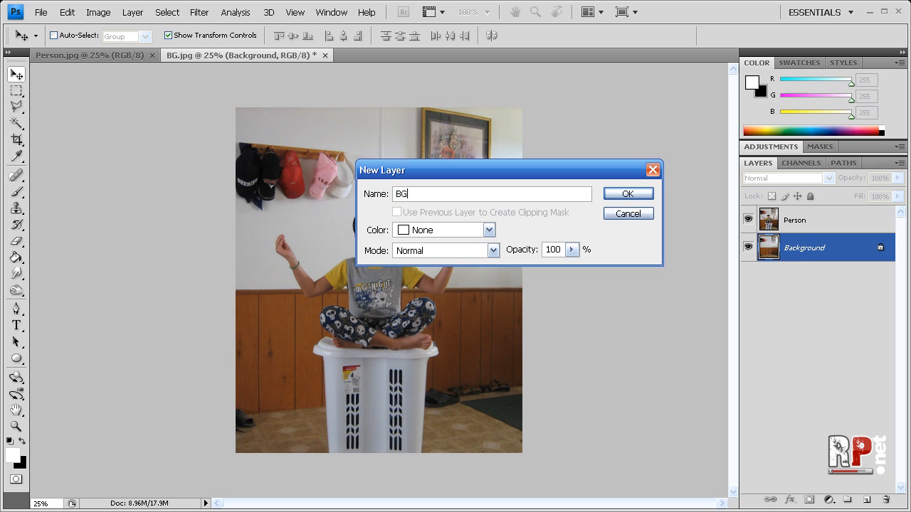
pyautogui.click(626, 194)
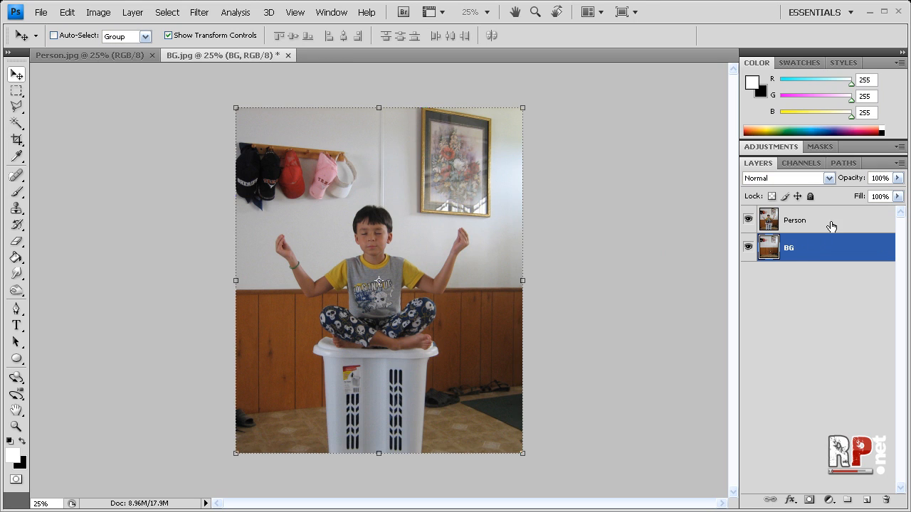
pyautogui.click(794, 219)
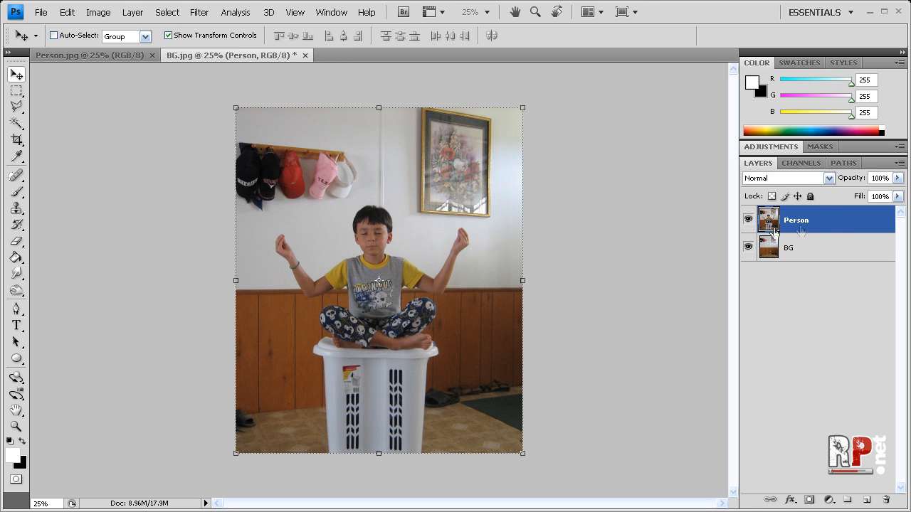
pyautogui.moveTo(803, 227)
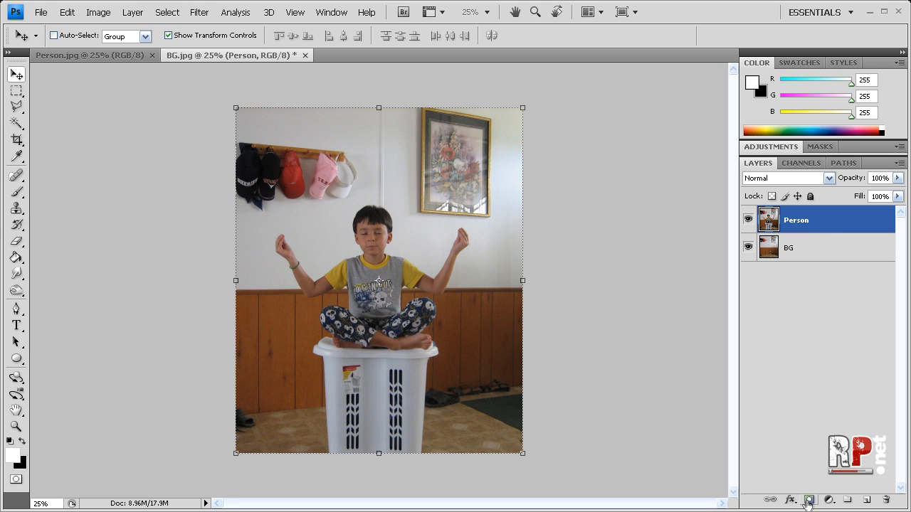
# - Add a layer mask to Person and ready a 70 px, 80% hardness brush
pyautogui.click(808, 501)
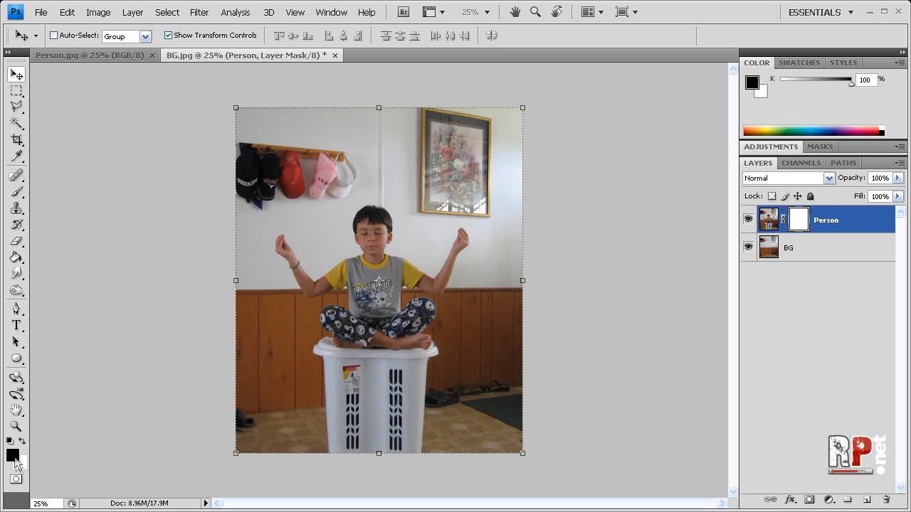
pyautogui.click(15, 192)
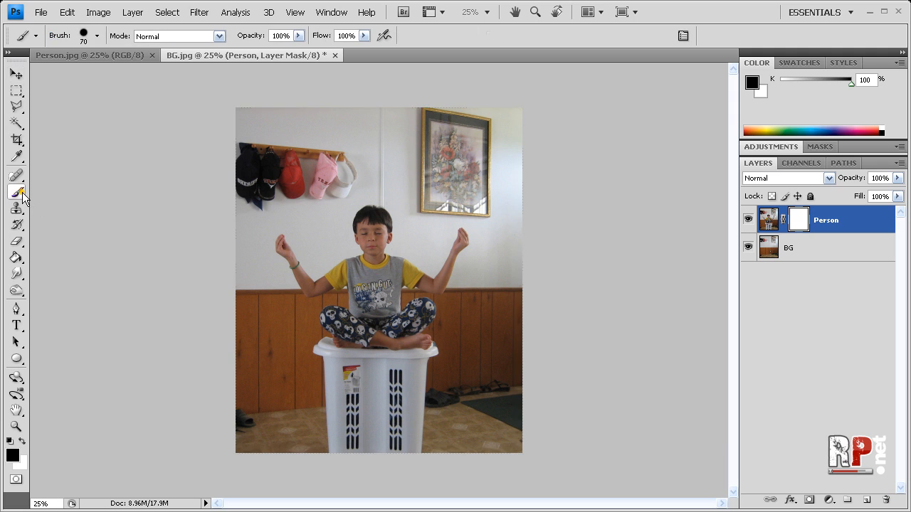
pyautogui.click(96, 36)
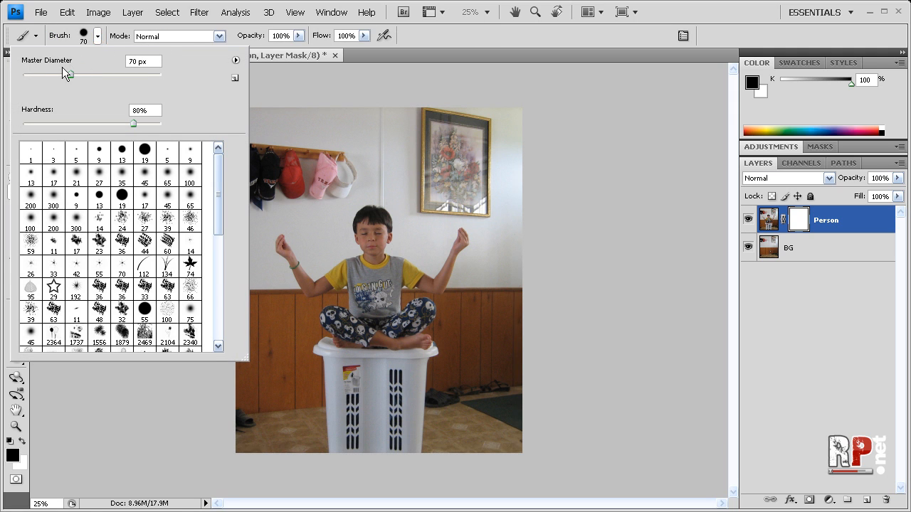
pyautogui.moveTo(101, 74)
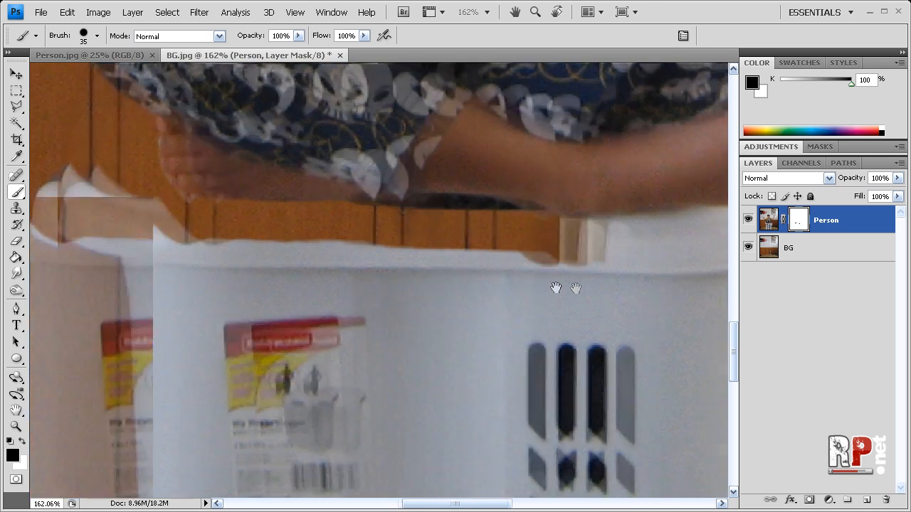
# - Pan to the hamper rim under the boy's feet for masking
pyautogui.moveTo(556, 287); pyautogui.dragTo(266, 304)
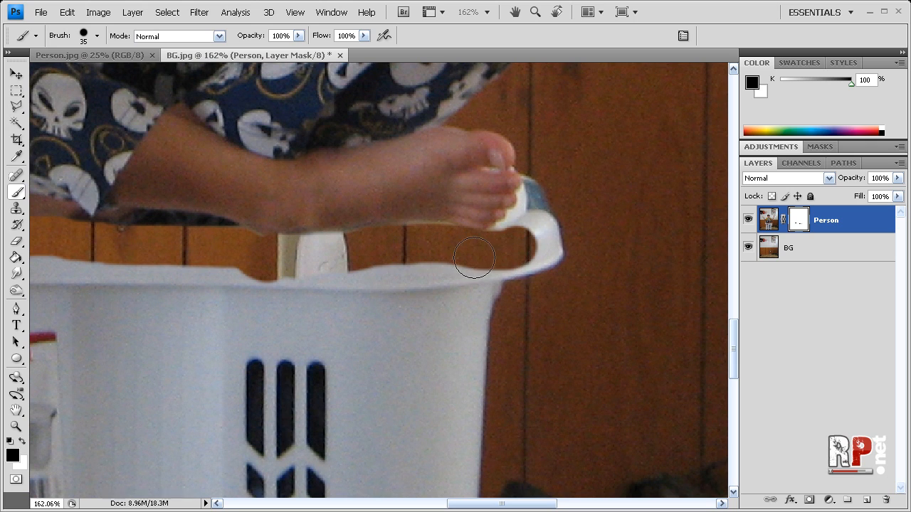
pyautogui.moveTo(492, 242)
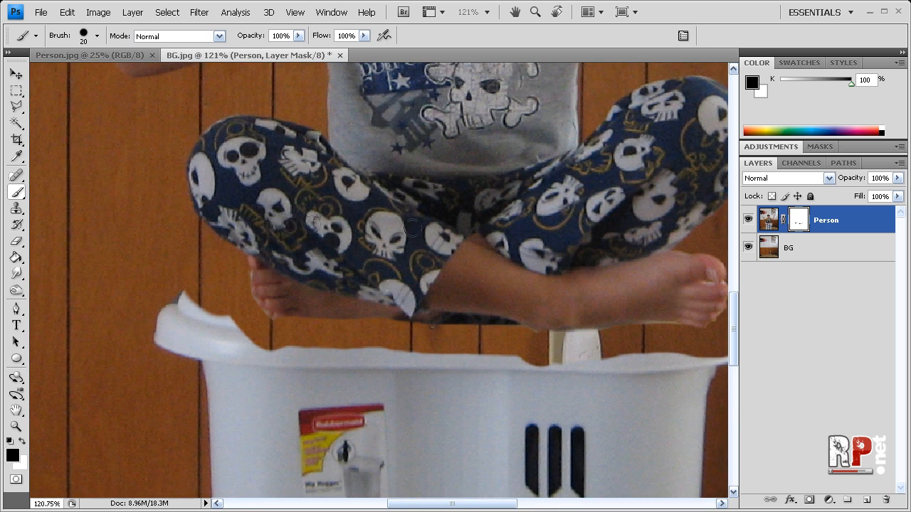
pyautogui.moveTo(370, 239)
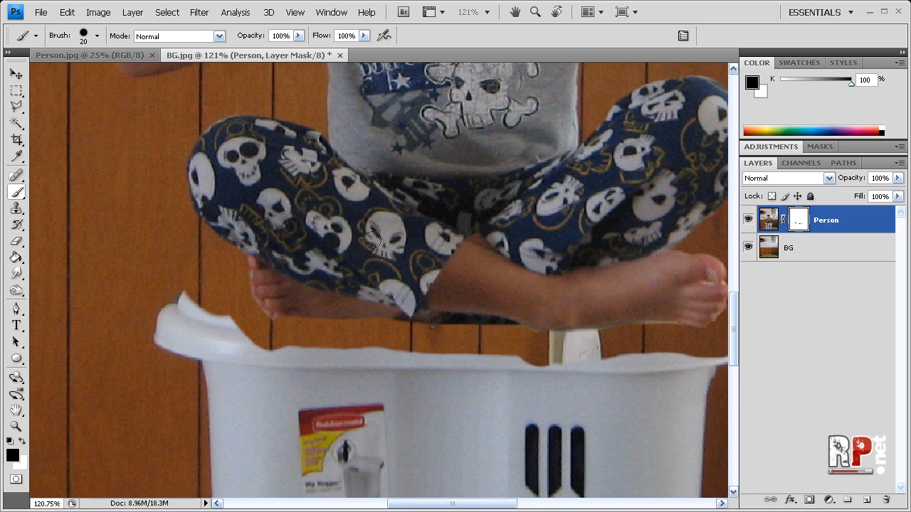
pyautogui.moveTo(342, 219)
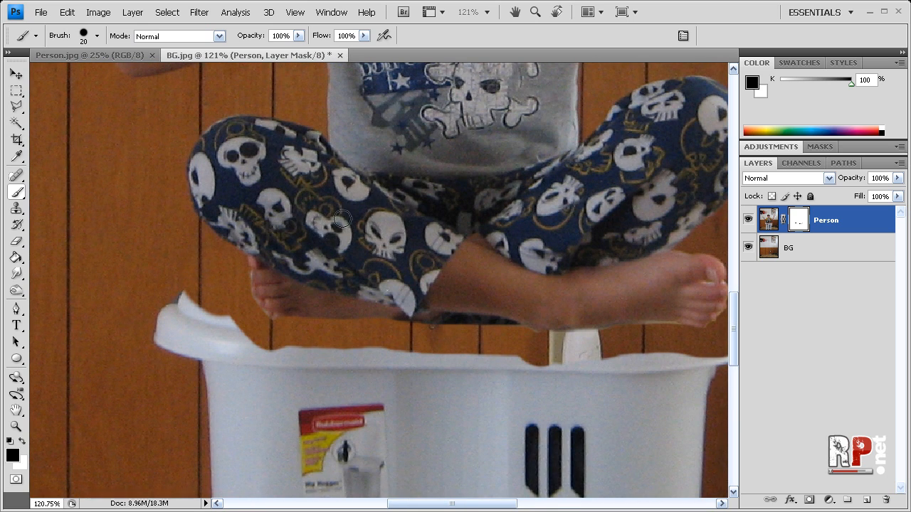
# - Paint the mask over the pajama leg to repair the stray dab
pyautogui.click(340, 219)
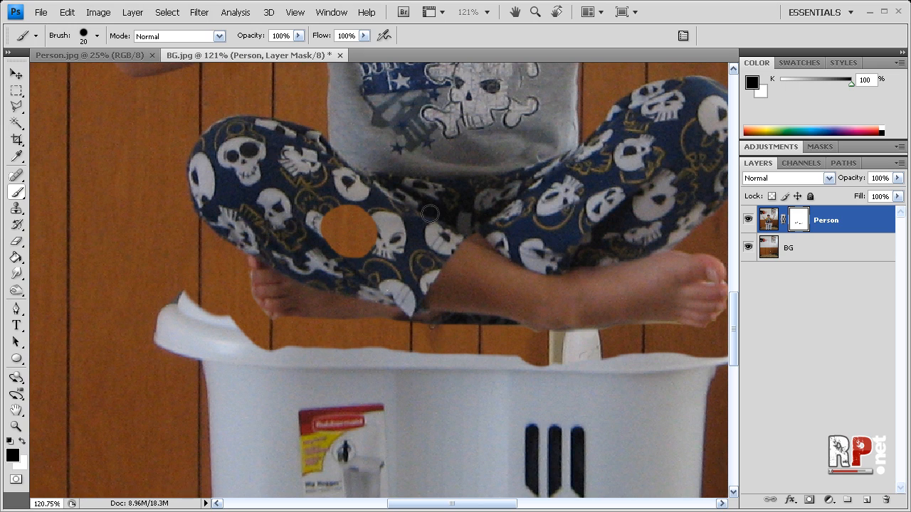
pyautogui.moveTo(37, 464)
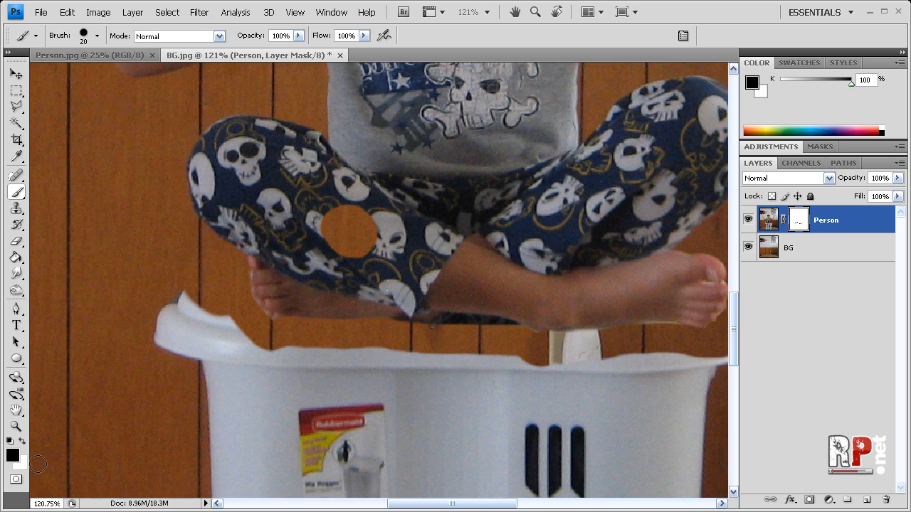
pyautogui.moveTo(254, 348)
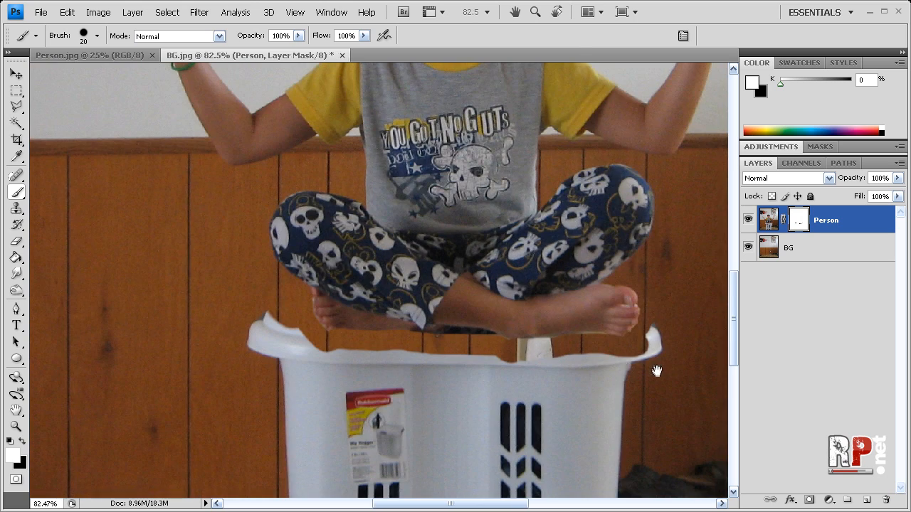
# - Mask out the whole hamper in black so the boy floats above the floor
pyautogui.scroll(-3)
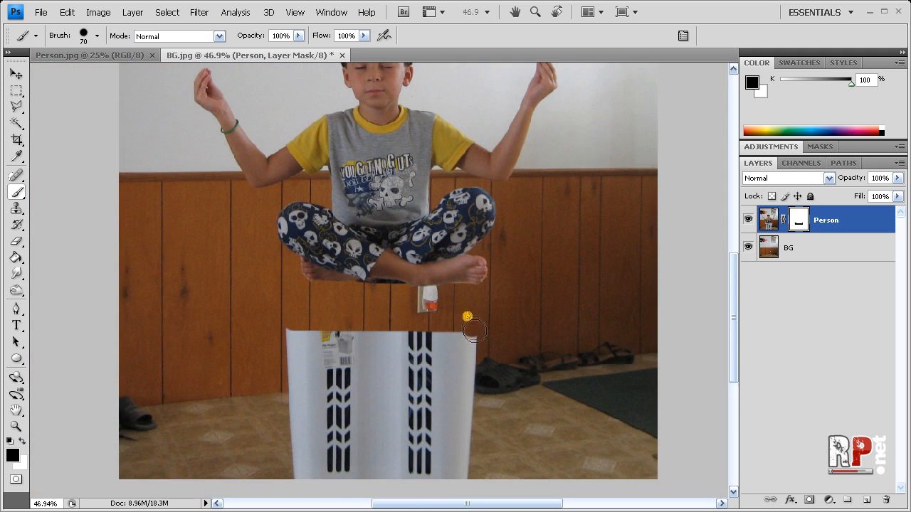
pyautogui.moveTo(472, 331); pyautogui.dragTo(456, 469)
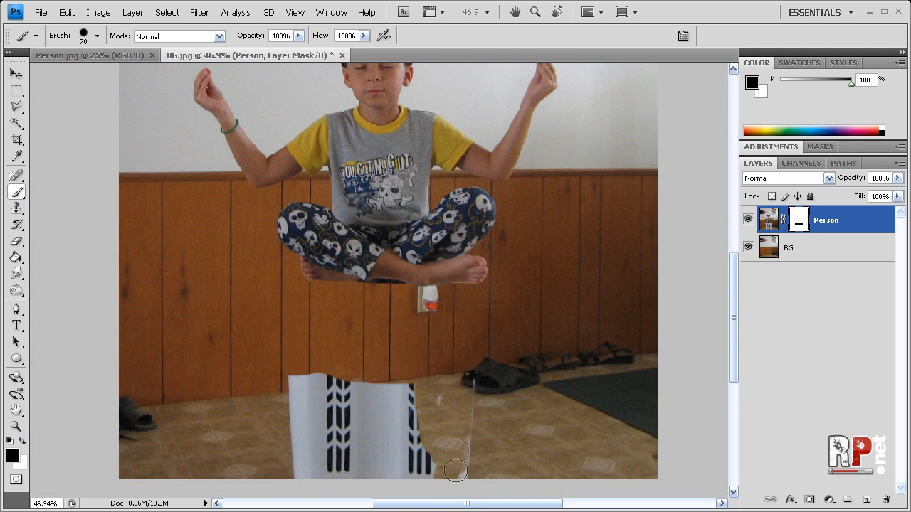
pyautogui.click(11, 54)
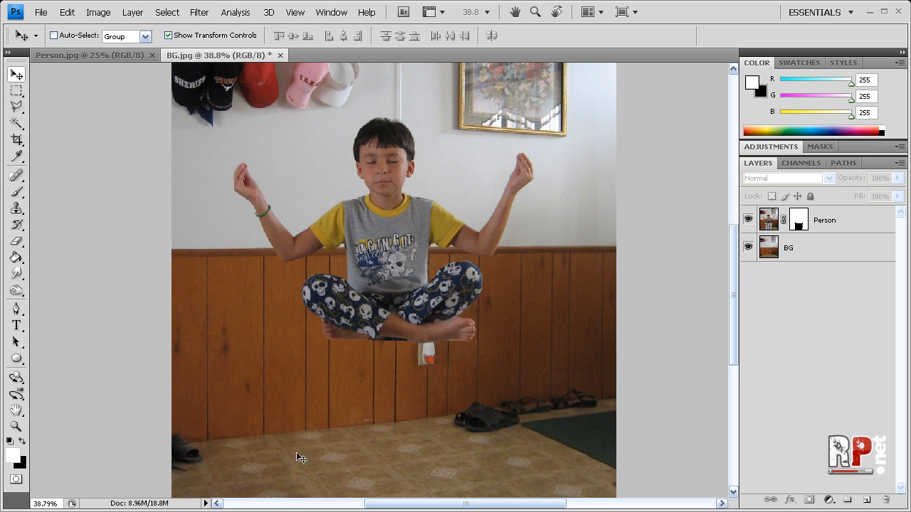
pyautogui.moveTo(322, 348)
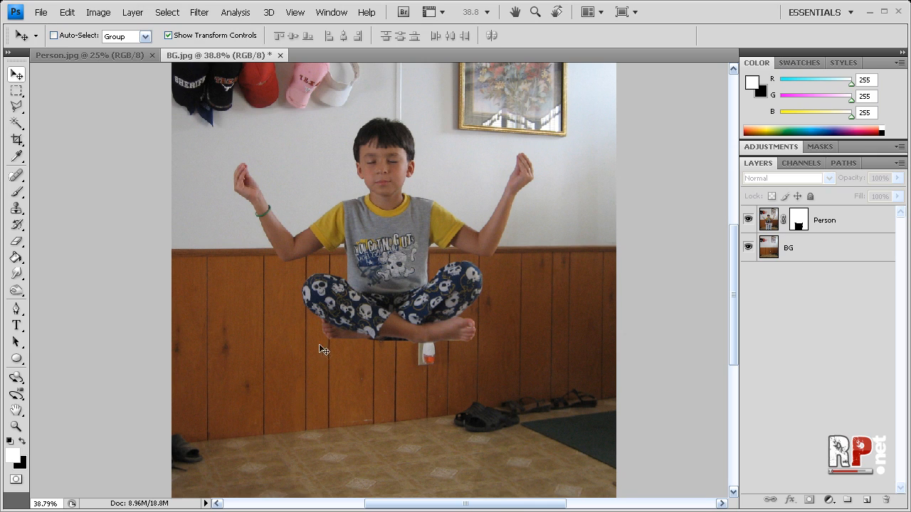
pyautogui.moveTo(298, 456)
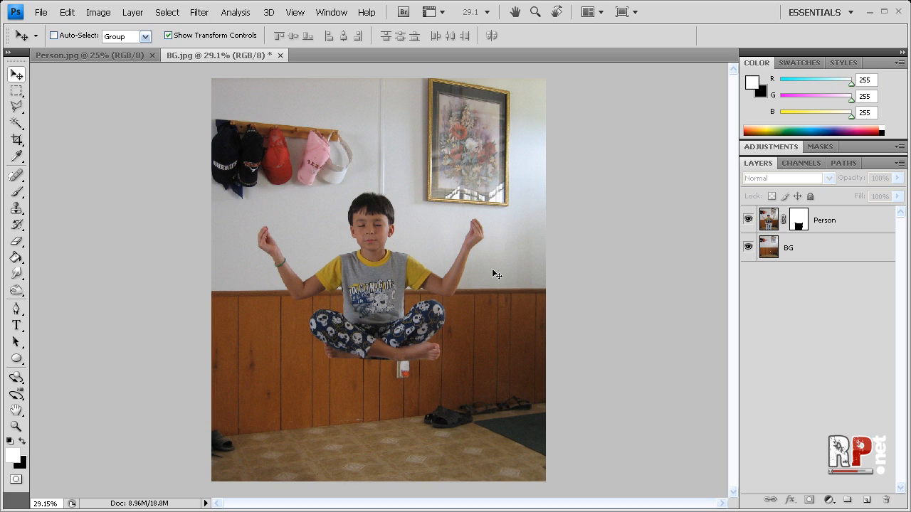
# - Hide and show the Person layer to compare, then target the BG layer
pyautogui.click(748, 220)
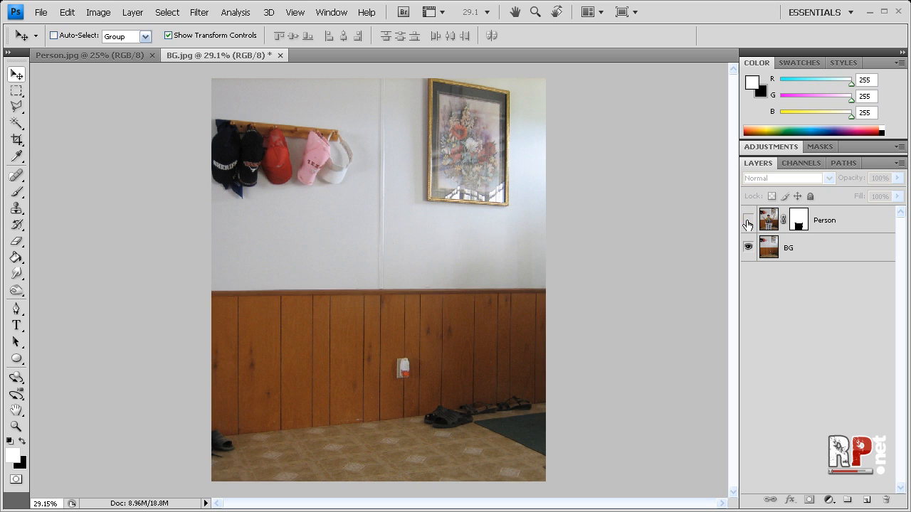
pyautogui.click(749, 219)
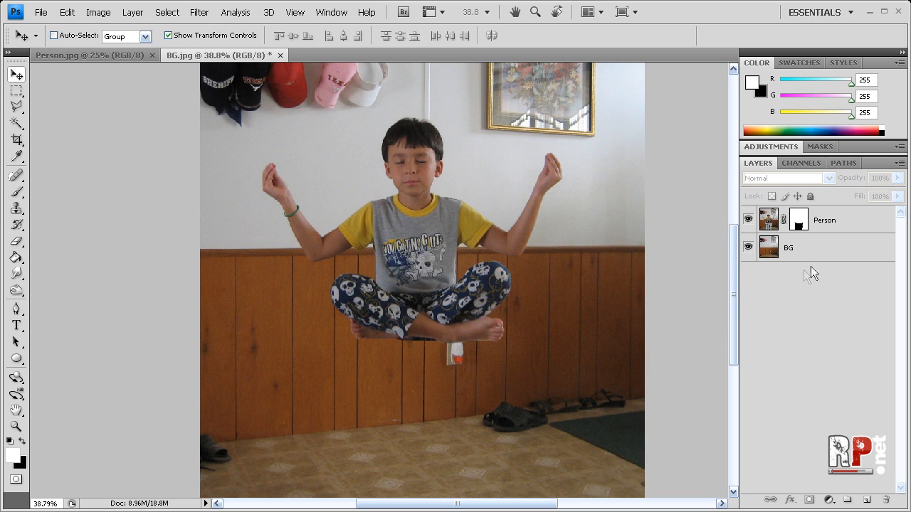
pyautogui.click(789, 248)
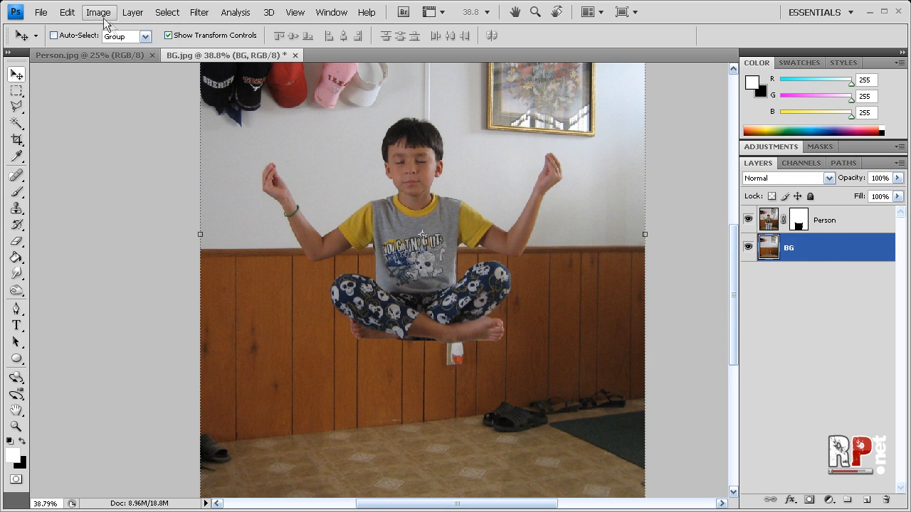
# - Raise the BG layer's brightness via Brightness/Contrast to match the boy's photo
pyautogui.click(96, 12)
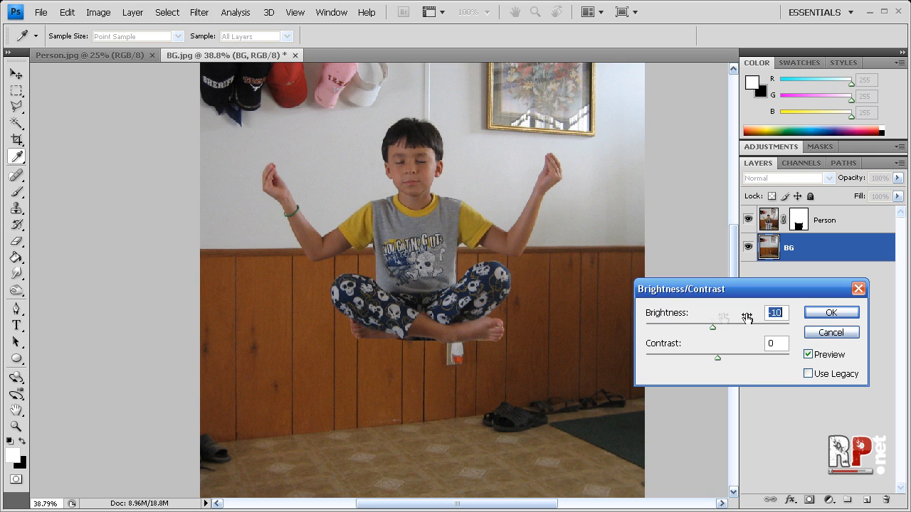
pyautogui.click(831, 313)
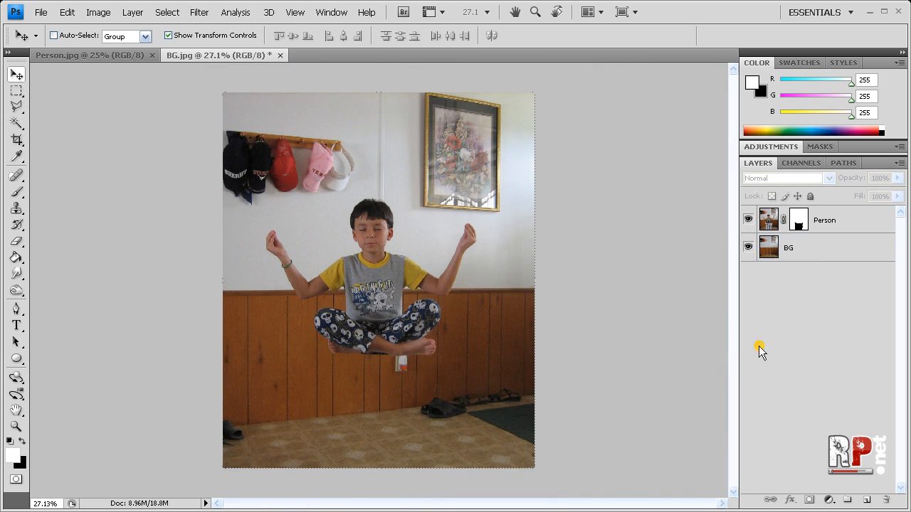
pyautogui.moveTo(615, 321)
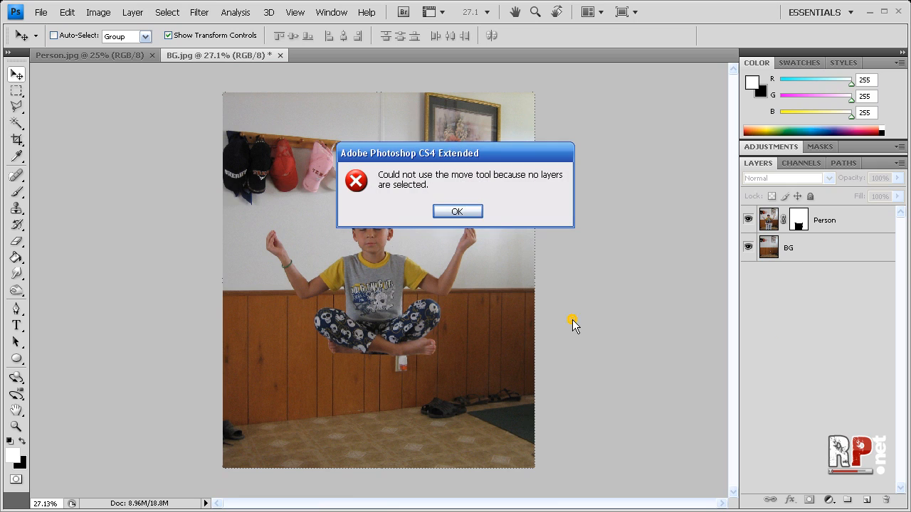
pyautogui.click(457, 210)
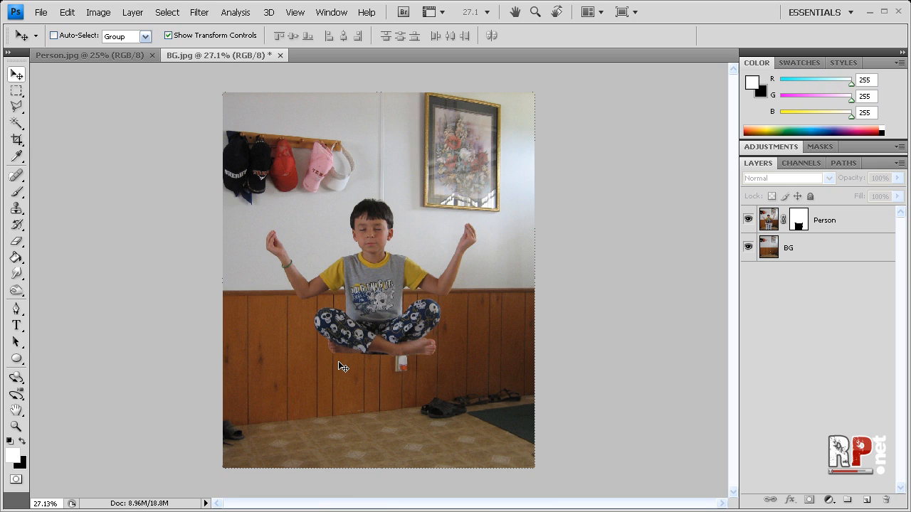
pyautogui.moveTo(734, 235)
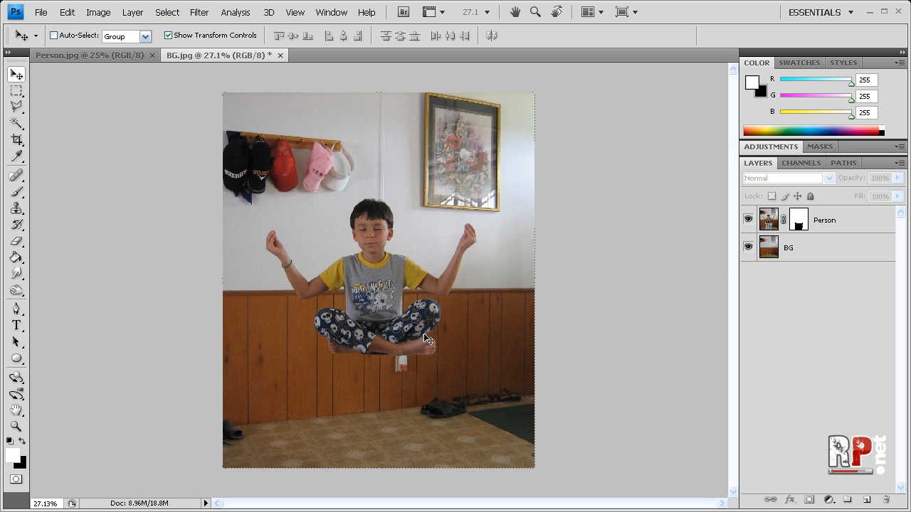
pyautogui.moveTo(430, 374)
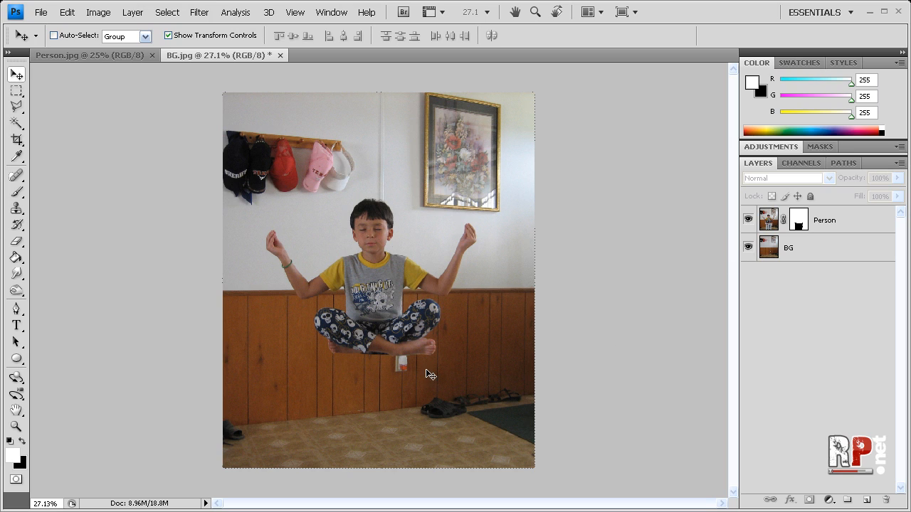
pyautogui.moveTo(347, 295)
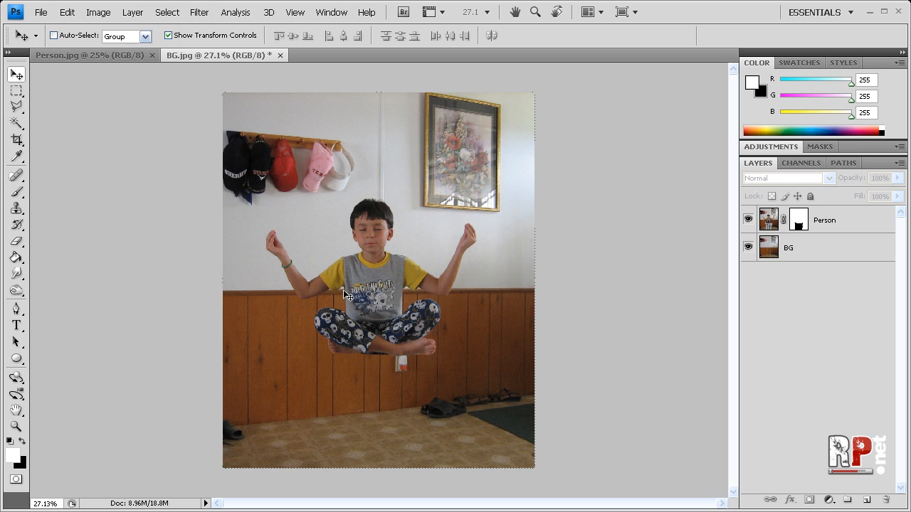
pyautogui.moveTo(306, 301)
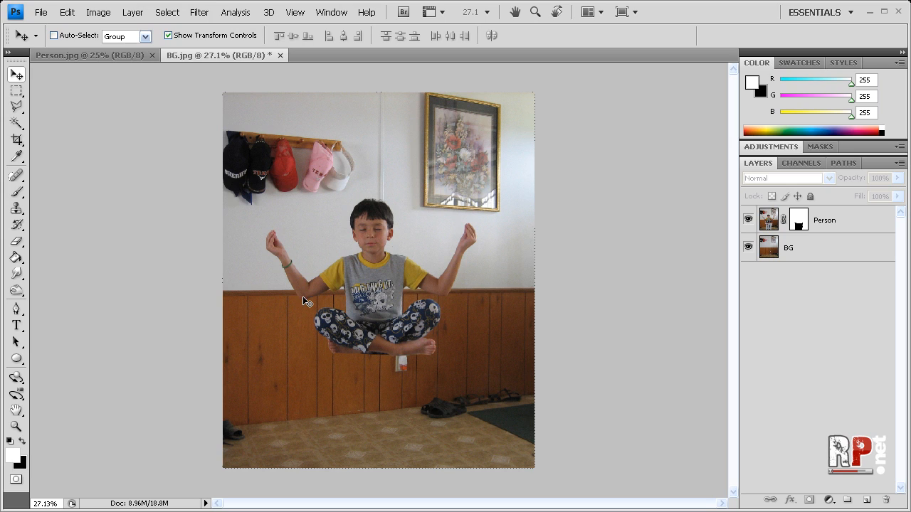
pyautogui.moveTo(598, 392)
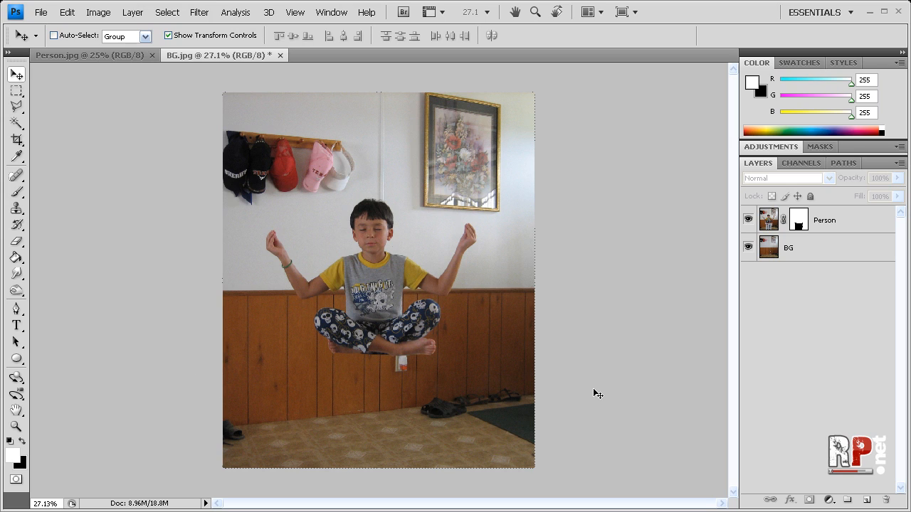
pyautogui.moveTo(670, 411)
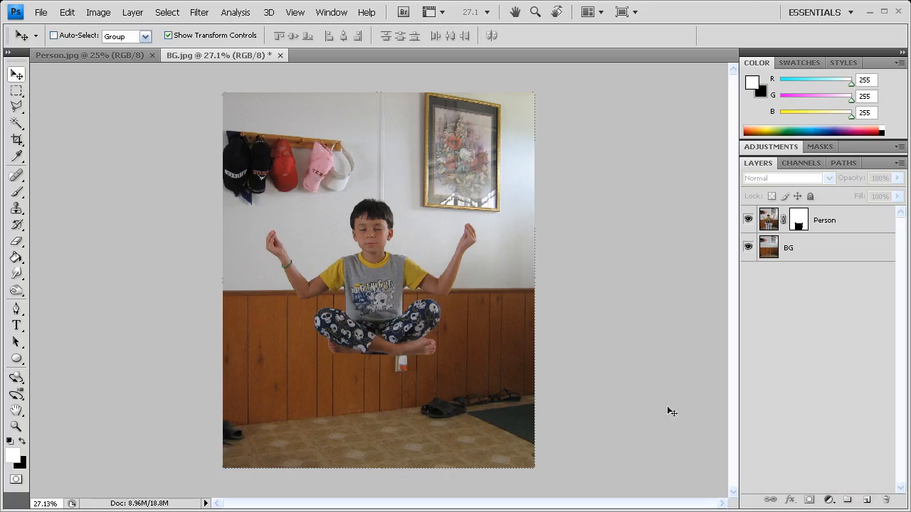